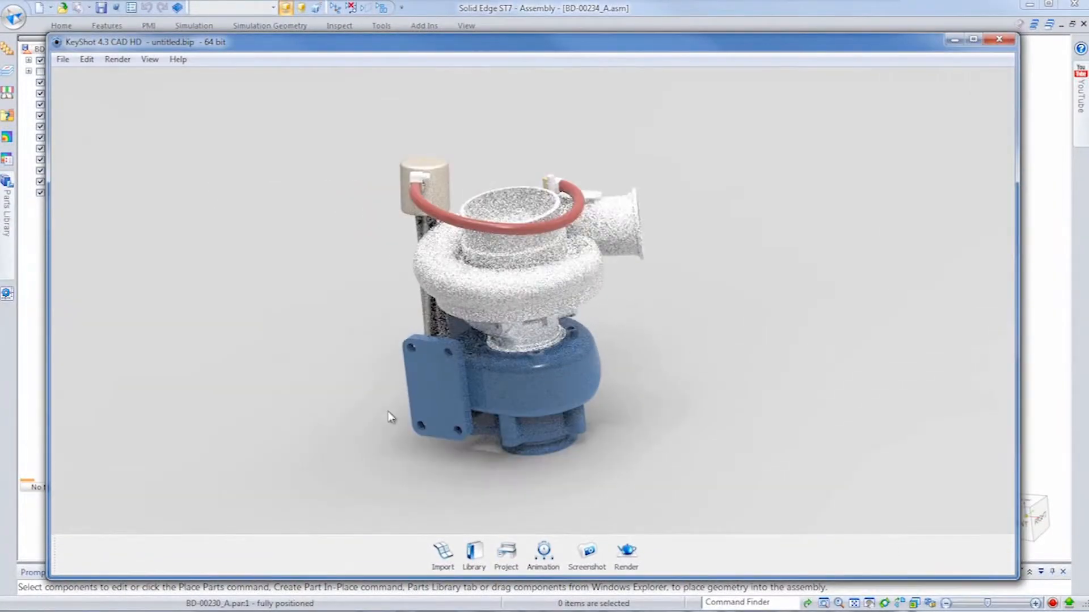
Apply Chrome Black and Anodized library materials to the turbocharger housings in KeyShot.
click(474, 551)
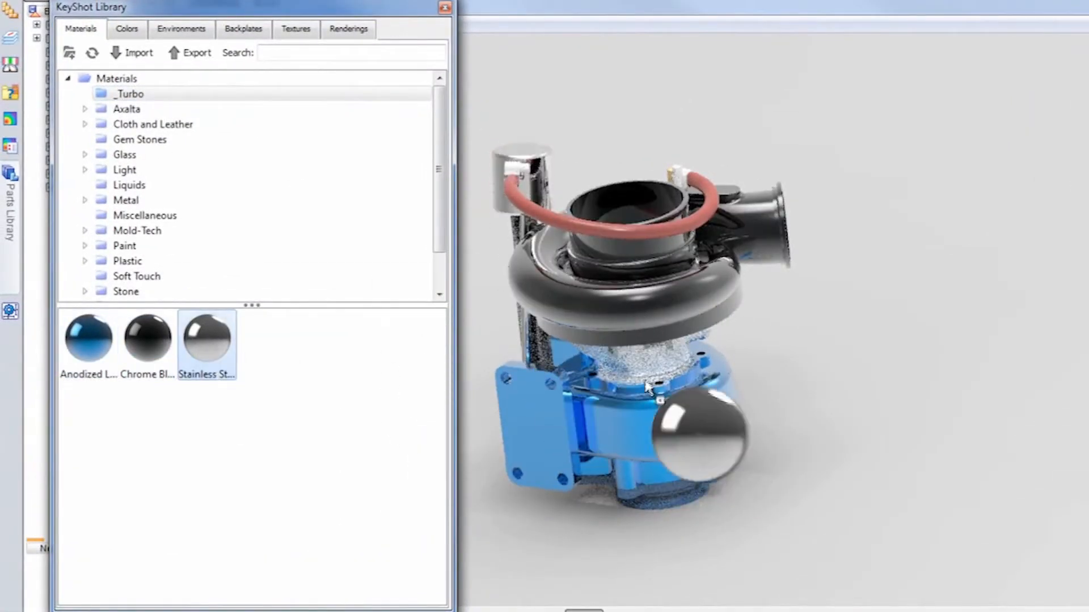
click(126, 28)
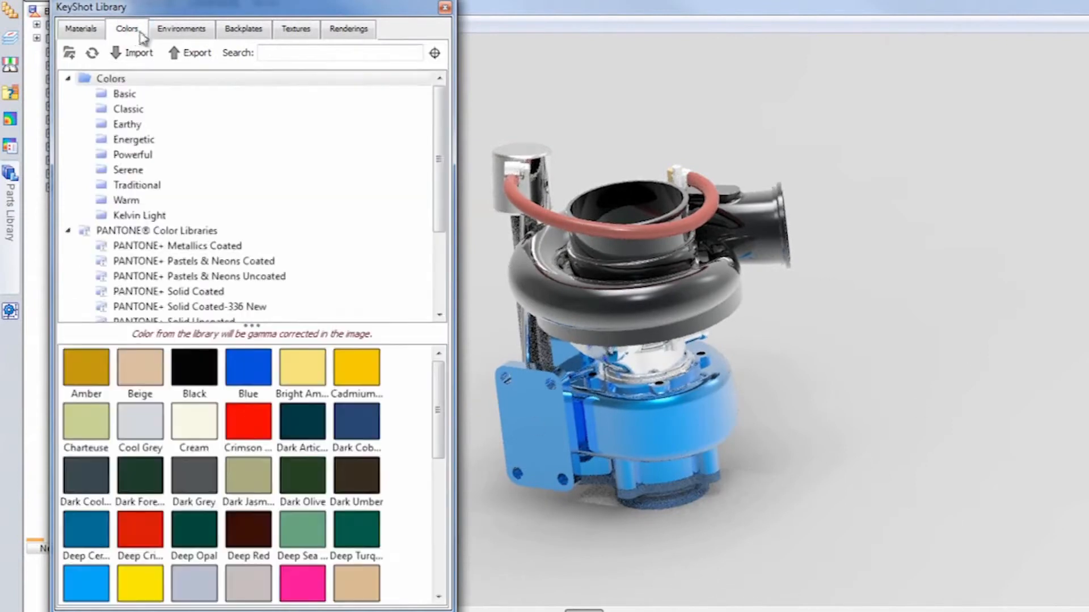
click(445, 7)
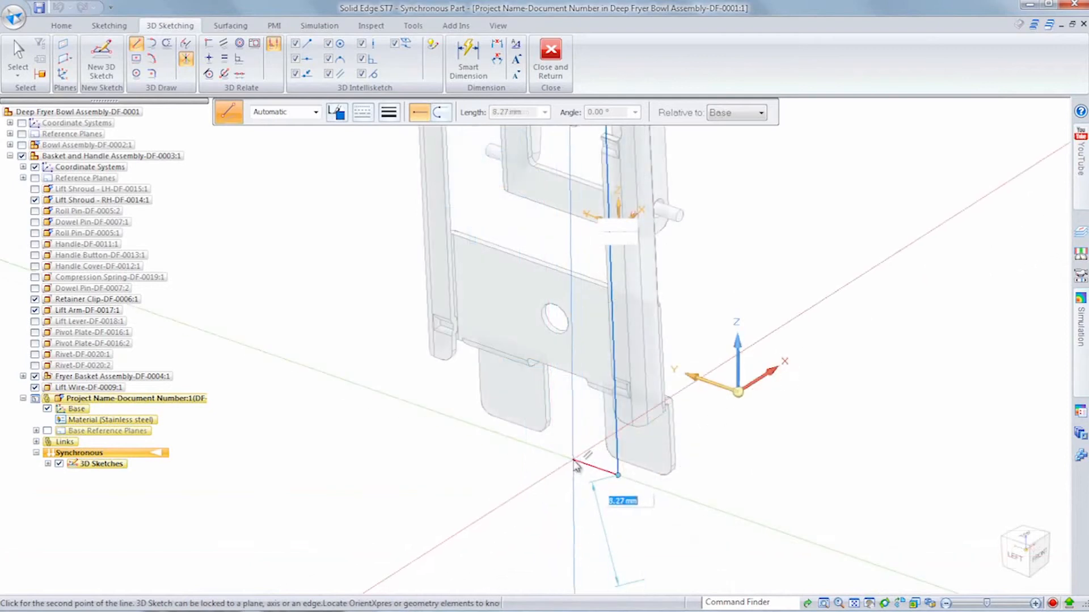
Place the end point of the straight 3D sketch line on the fryer basket.
click(440, 112)
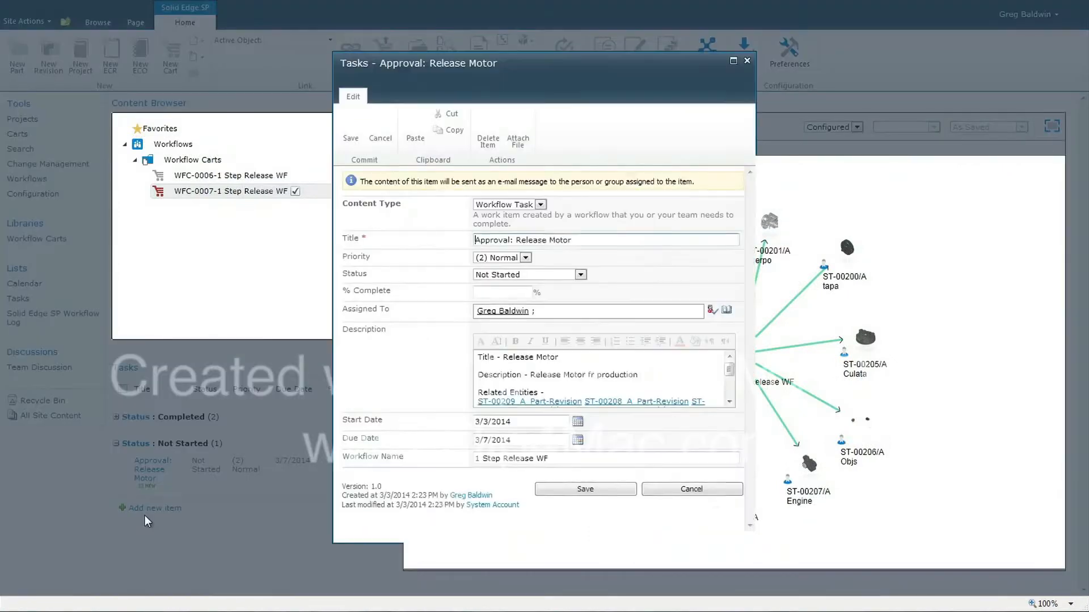
Scroll through the Approval: Release Motor task form to review its details.
scroll(down, 3)
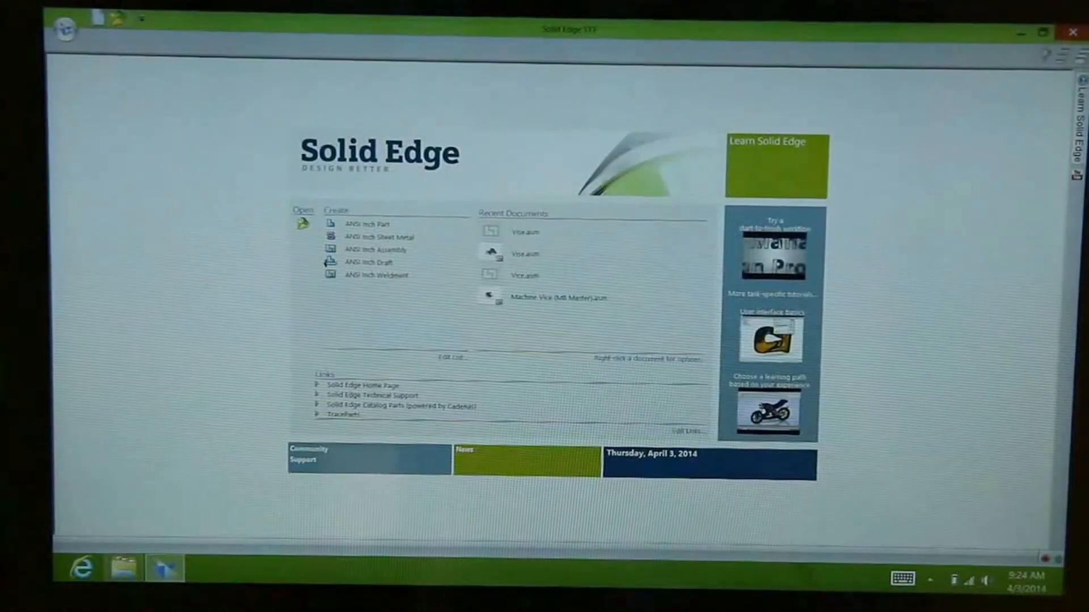
click(525, 232)
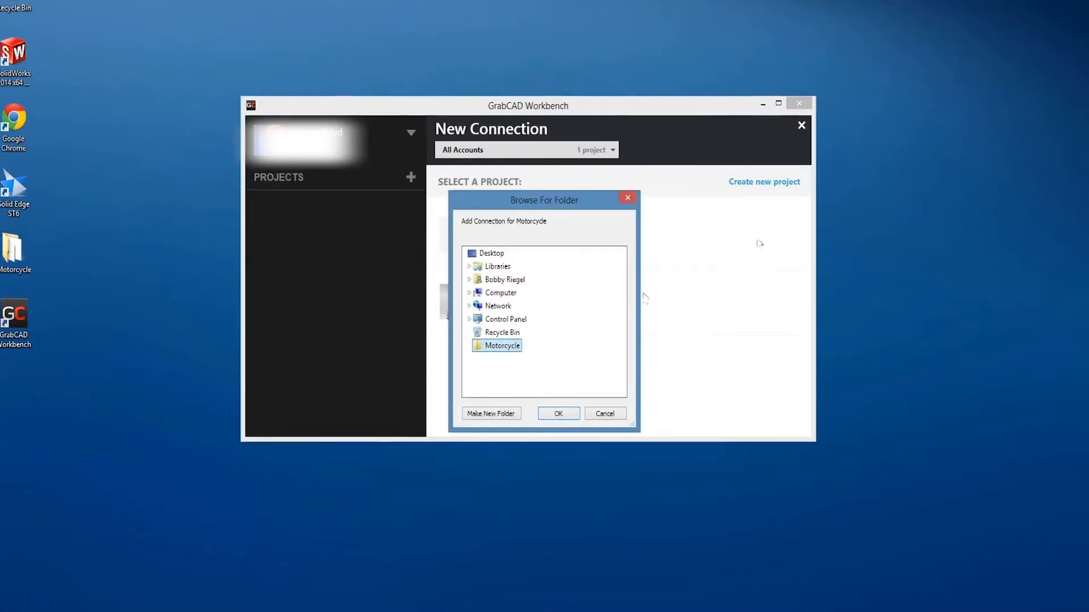
Select Motorcycle as the local folder for the new GrabCAD project connection.
click(558, 413)
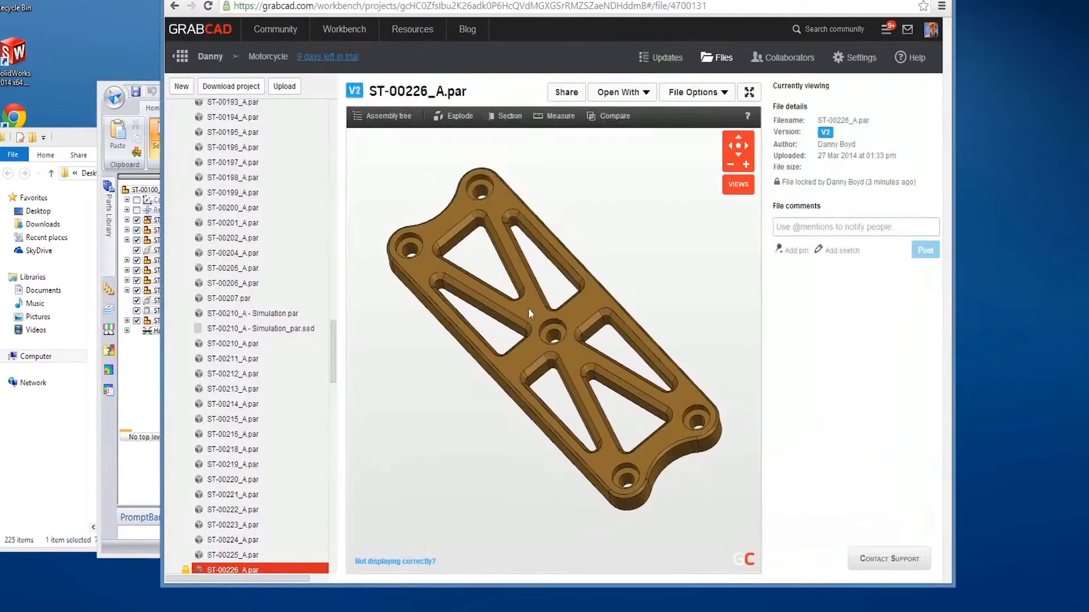
Show the File Options actions for ST-00226_A.par in the GrabCAD web viewer.
click(694, 93)
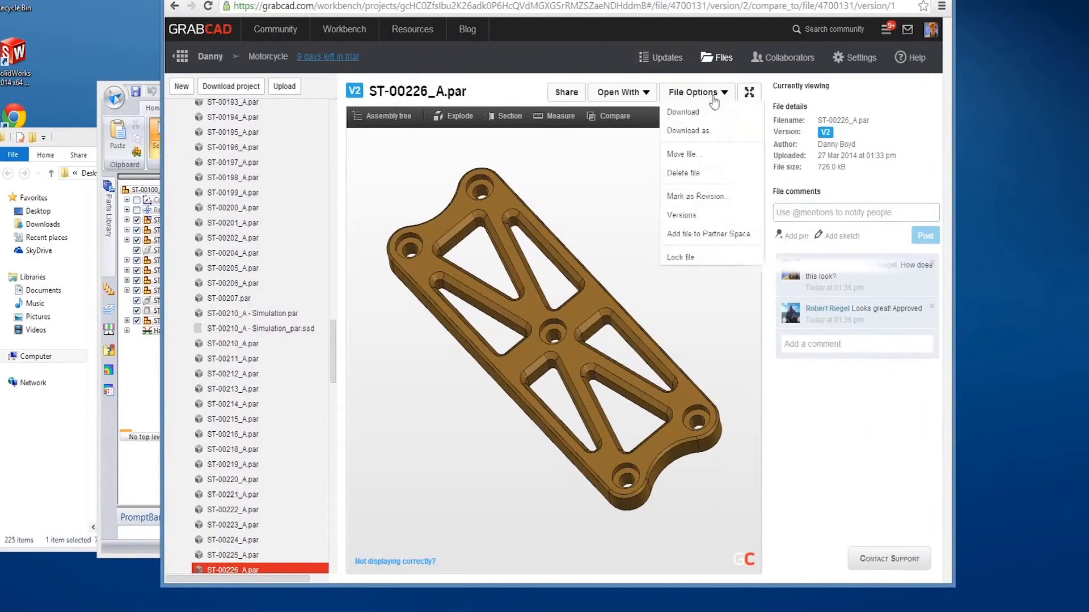
click(709, 234)
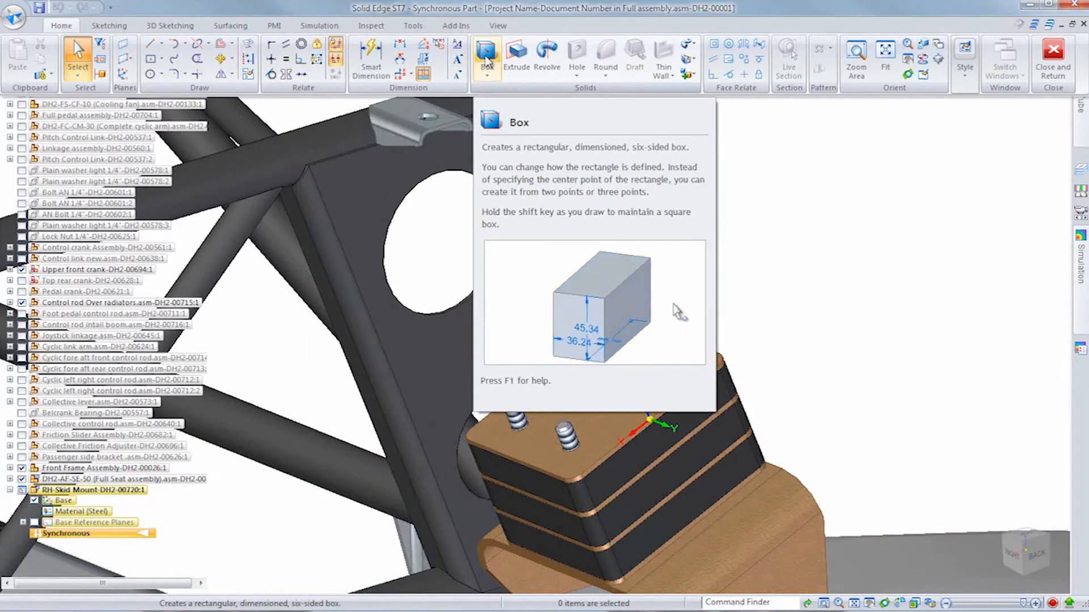
Review the Box command tooltip, then open Community Support from the start screen.
click(486, 56)
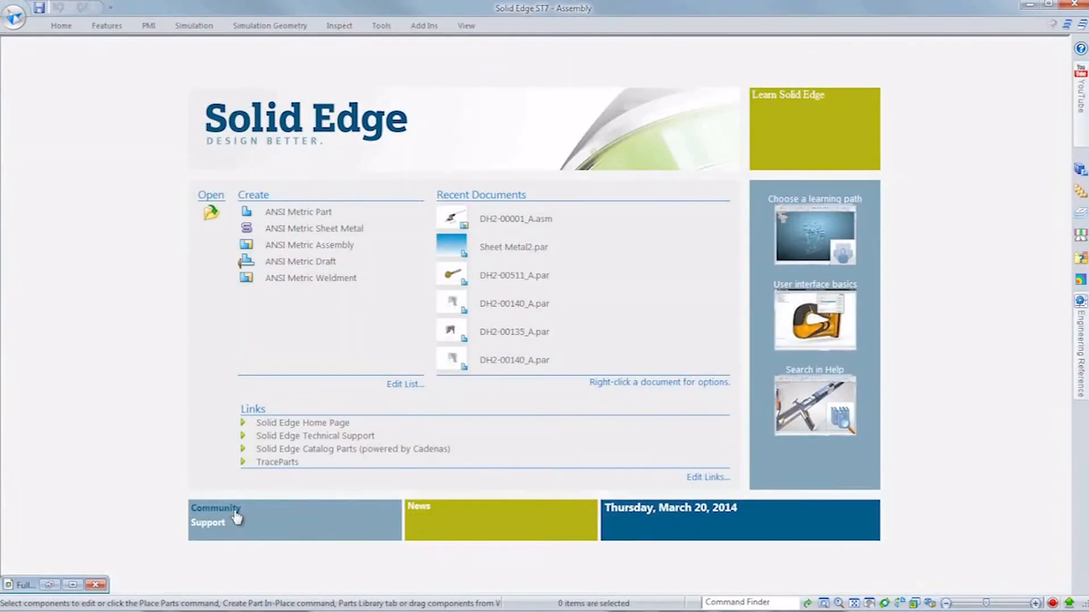
click(215, 514)
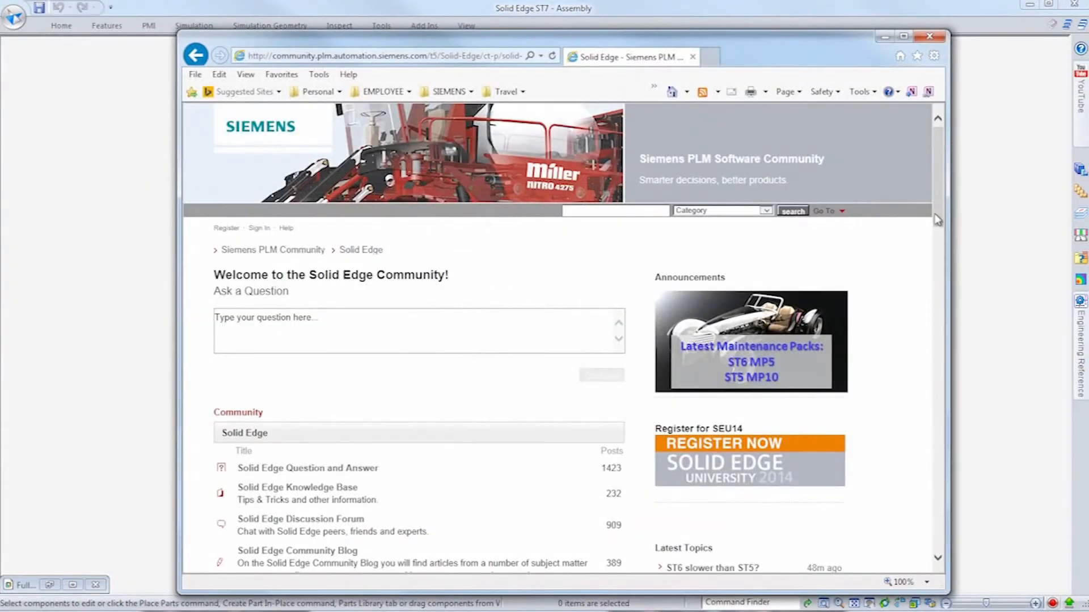
scroll(down, 3)
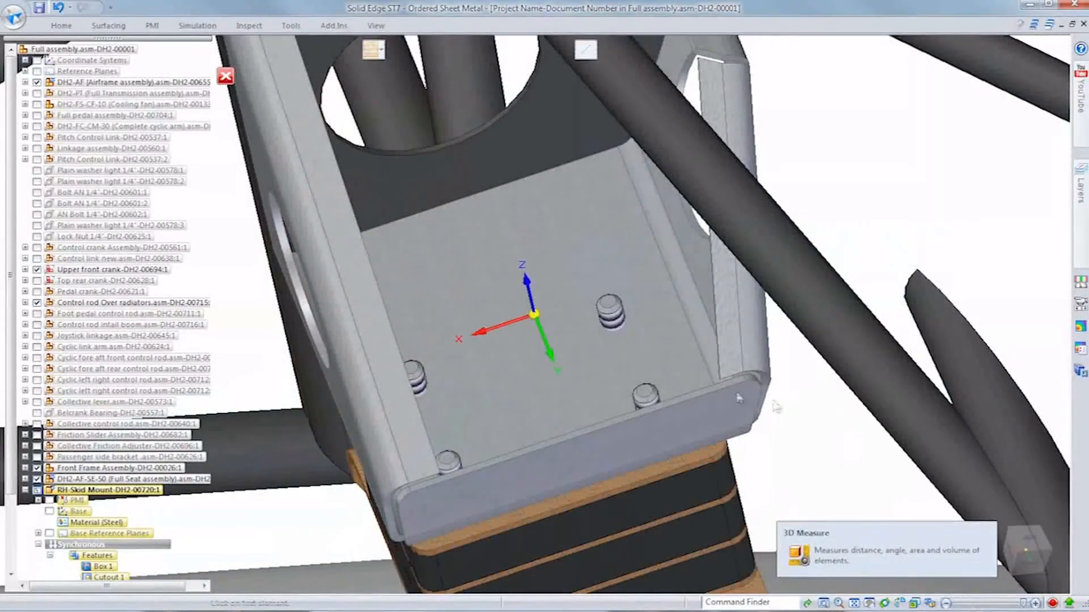
Pick the first hole on the skid mount as the 3D Measure start.
click(794, 550)
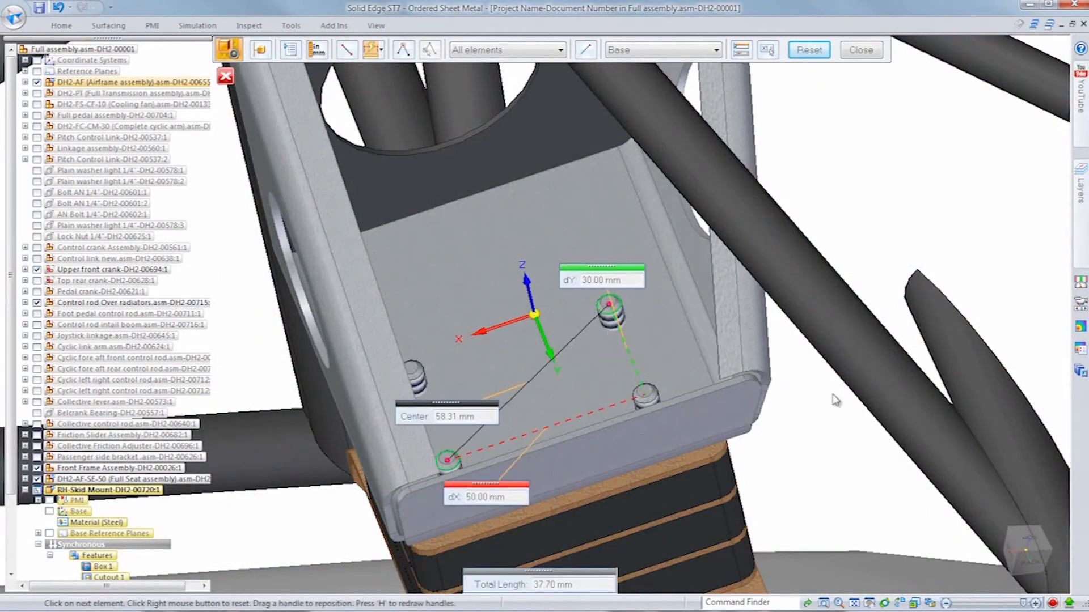